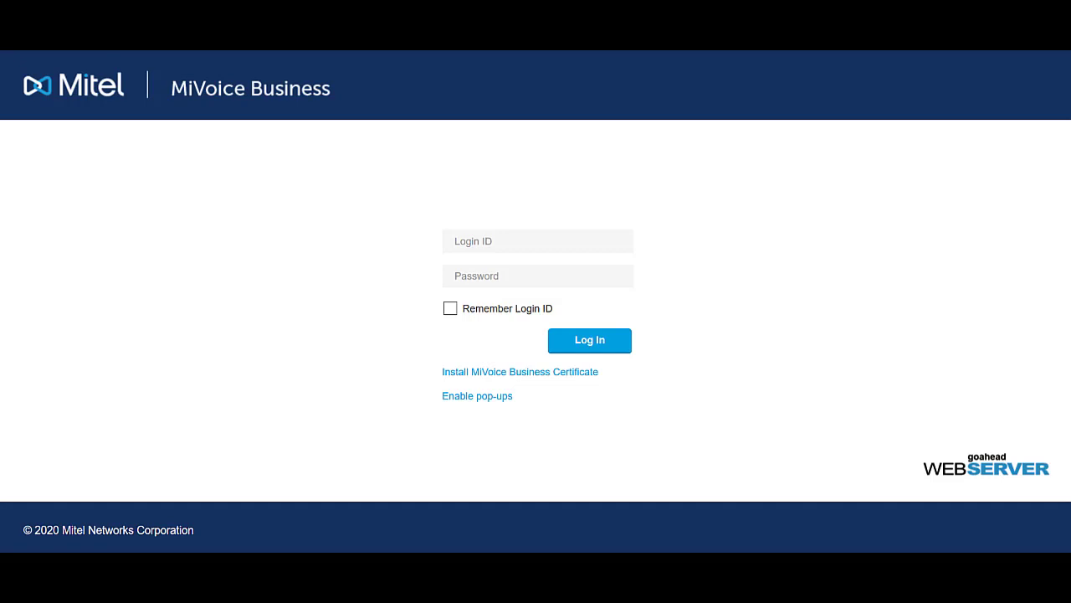
Sign in to MiVoice Business with the supervisor login ID and password.
text(supervisor)
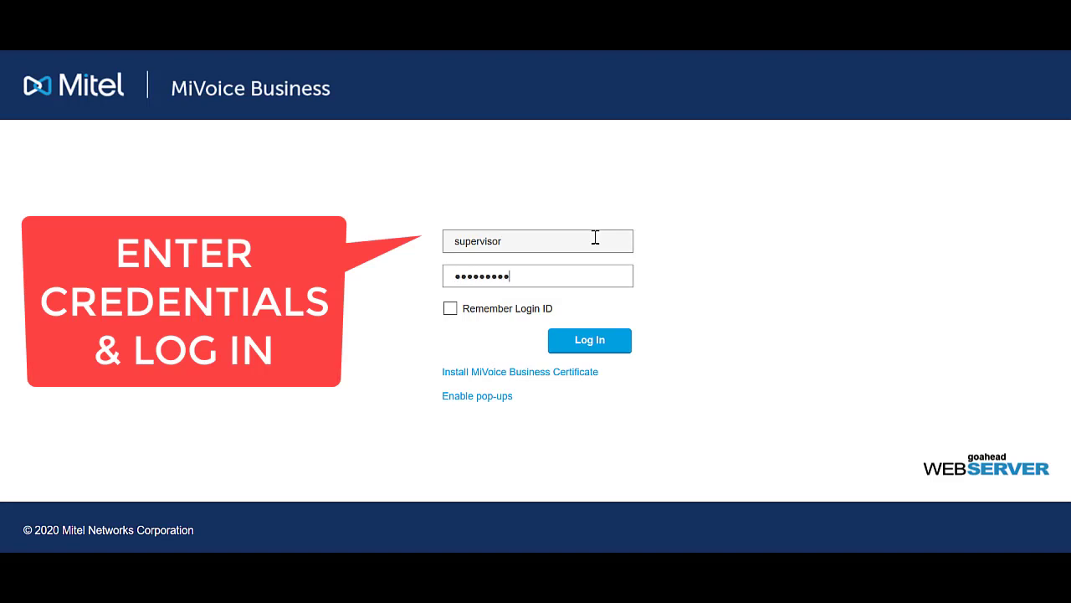
click(589, 340)
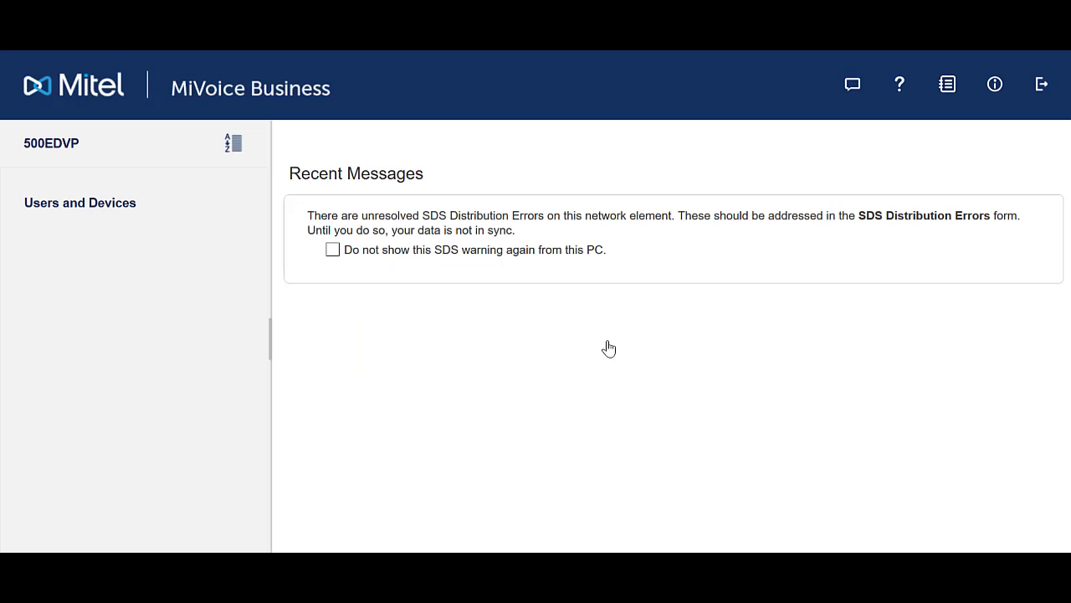
Navigate Users and Devices > ACD to the ACD Agent Skill Groups form.
click(80, 202)
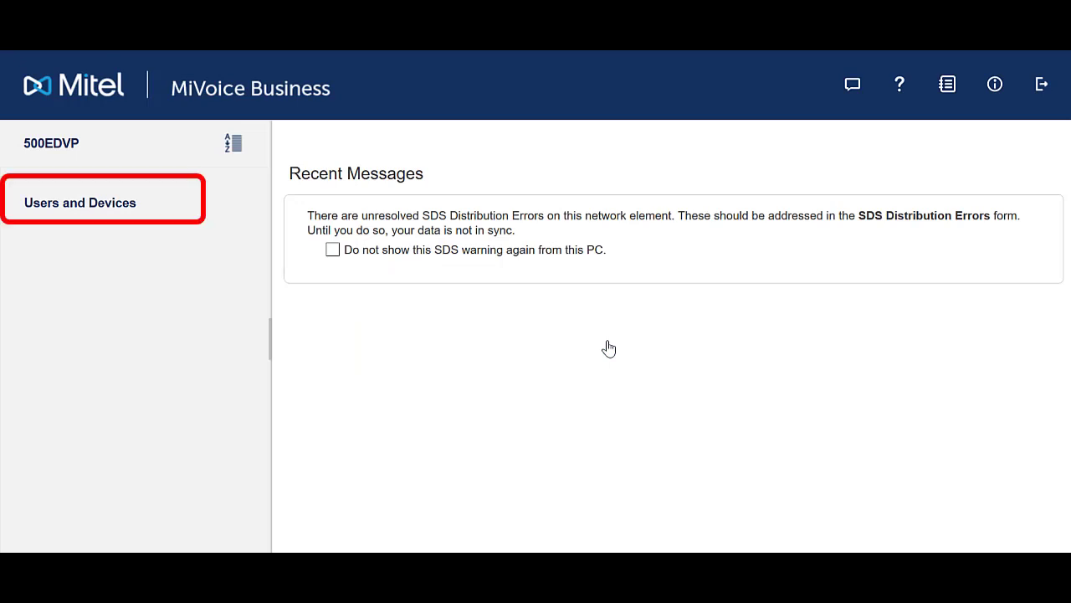
click(79, 202)
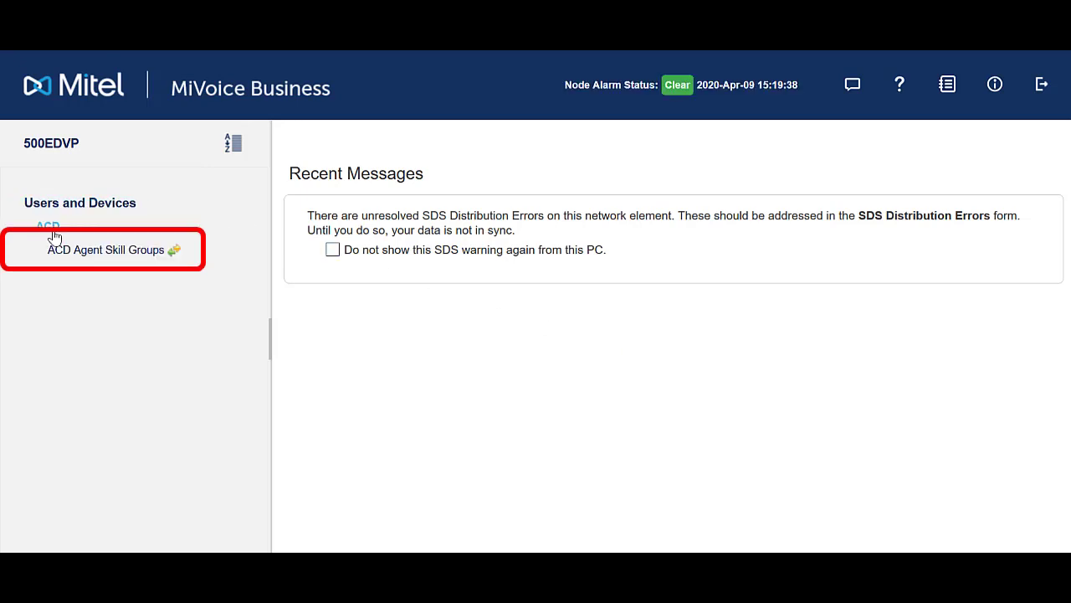
mouse_move(100, 255)
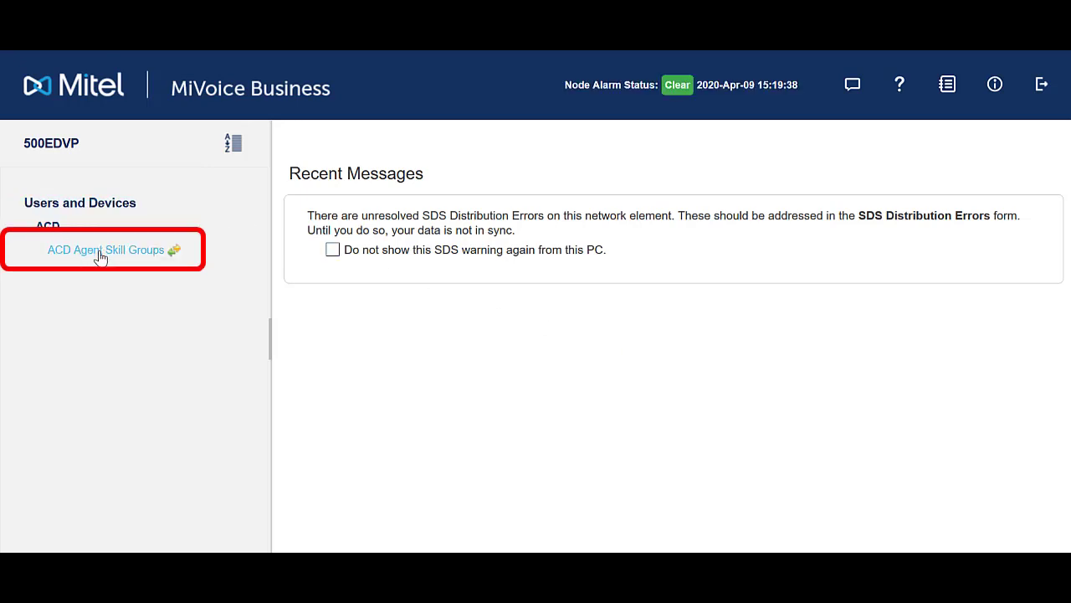
click(105, 249)
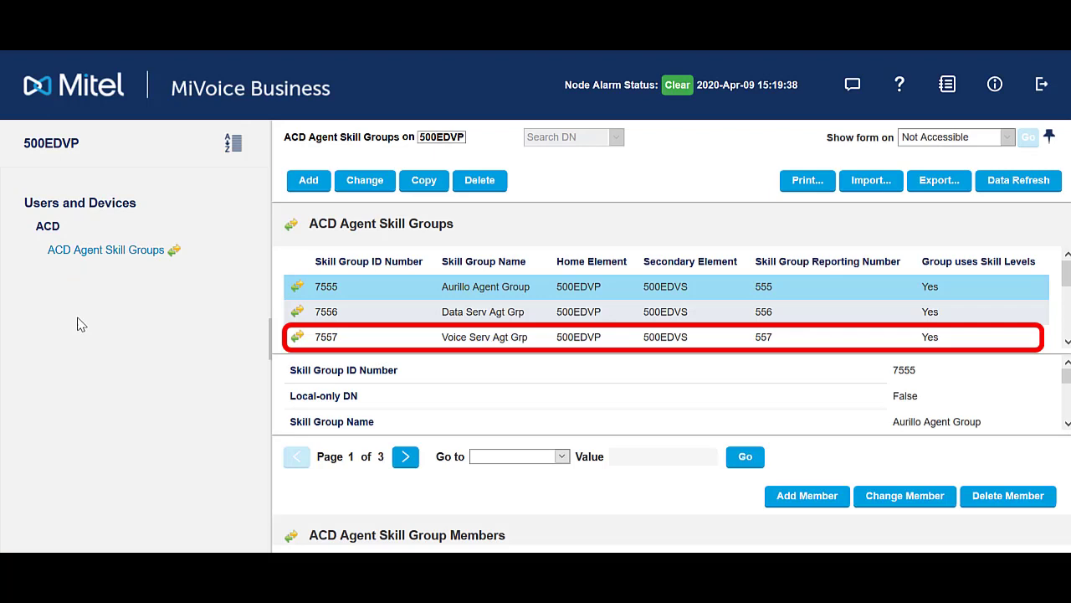
Select skill group 7557 Voice Serv Agt Grp and scroll to its members.
click(393, 336)
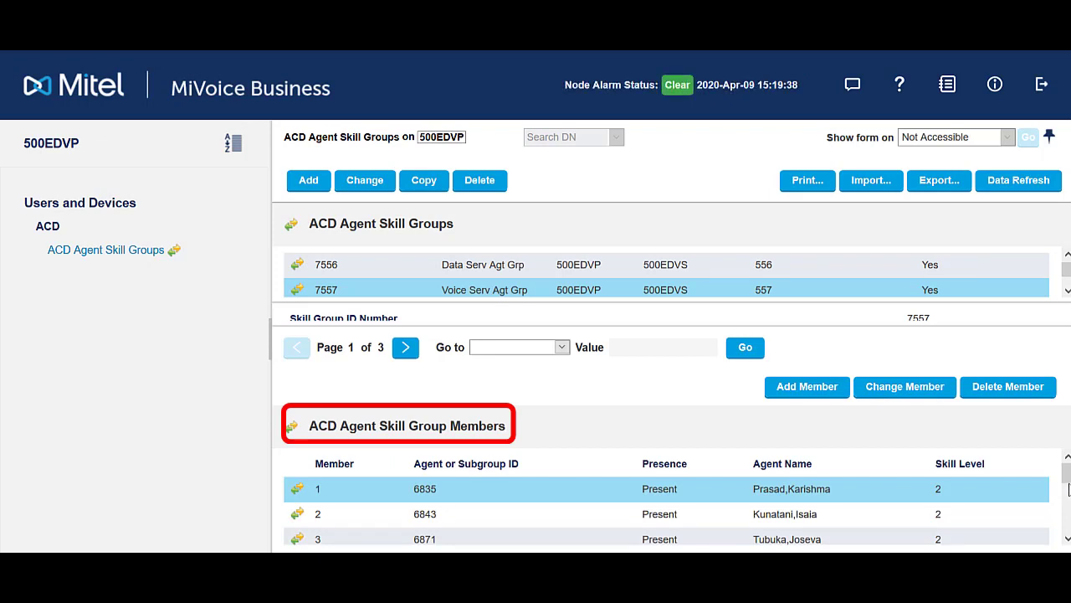
mouse_move(1067, 490)
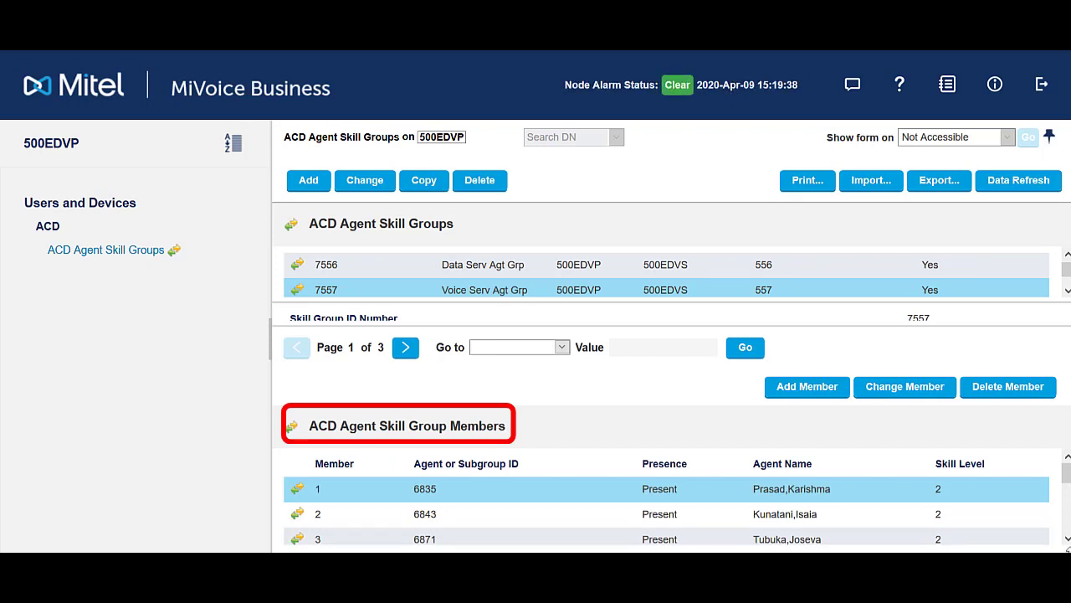
scroll(down, 3)
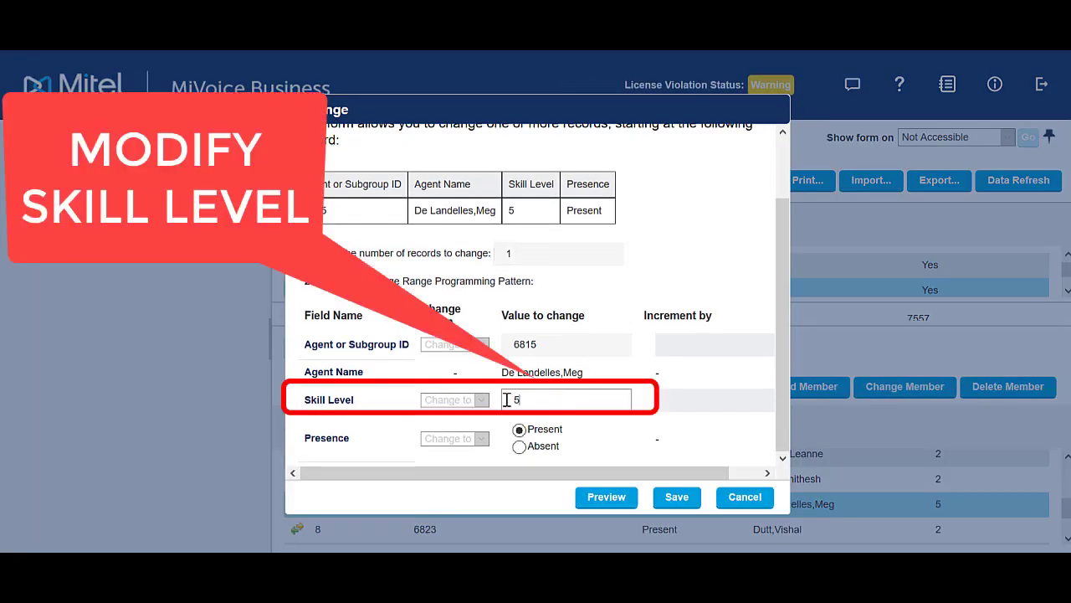
text(1)
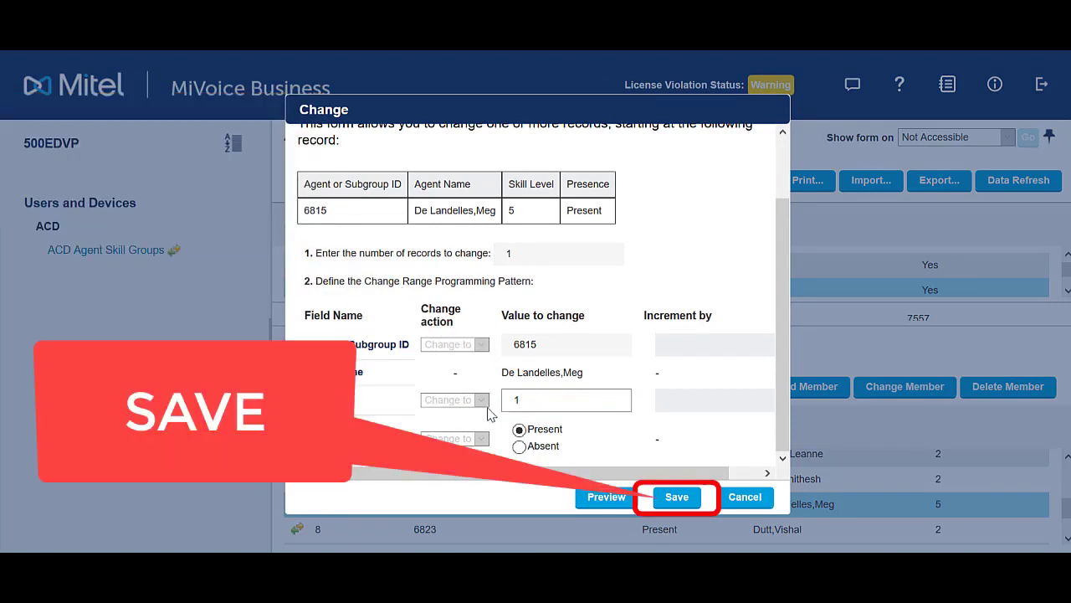
click(677, 496)
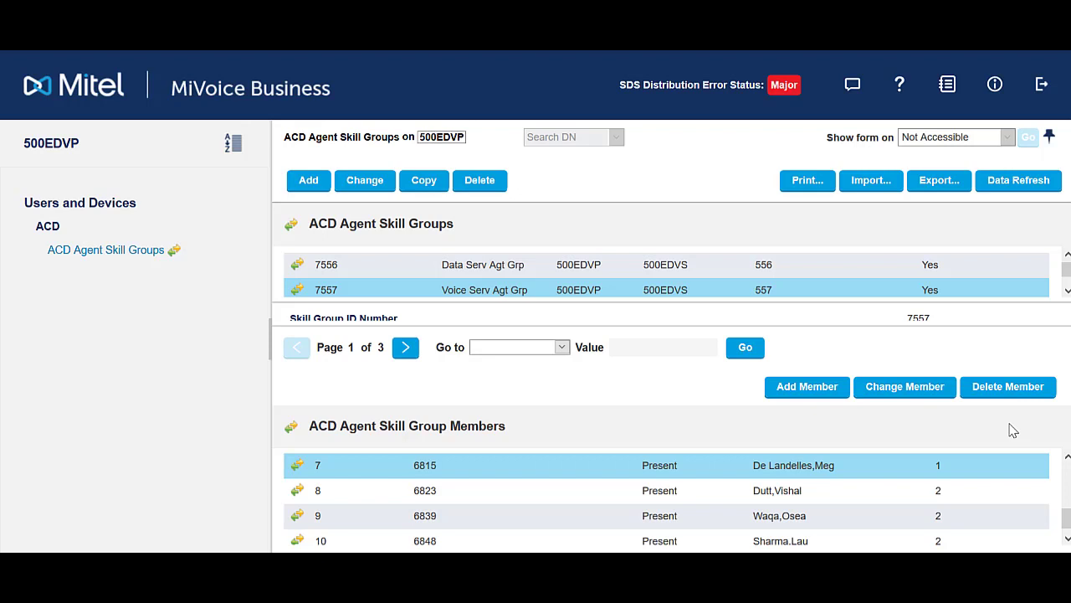
Log out from the top-right banner after confirming skill level 1.
click(1041, 84)
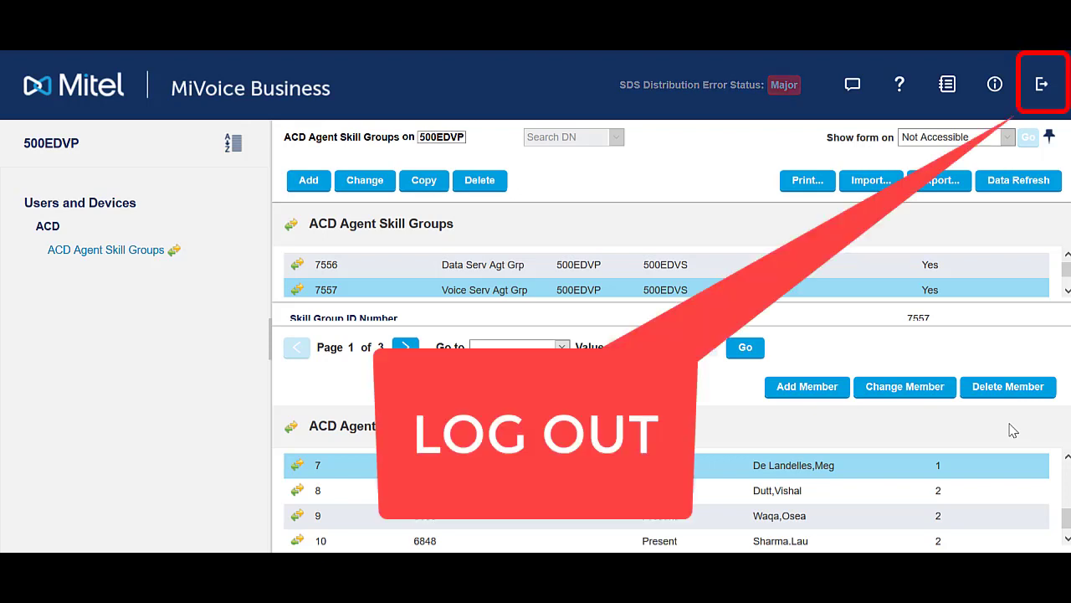